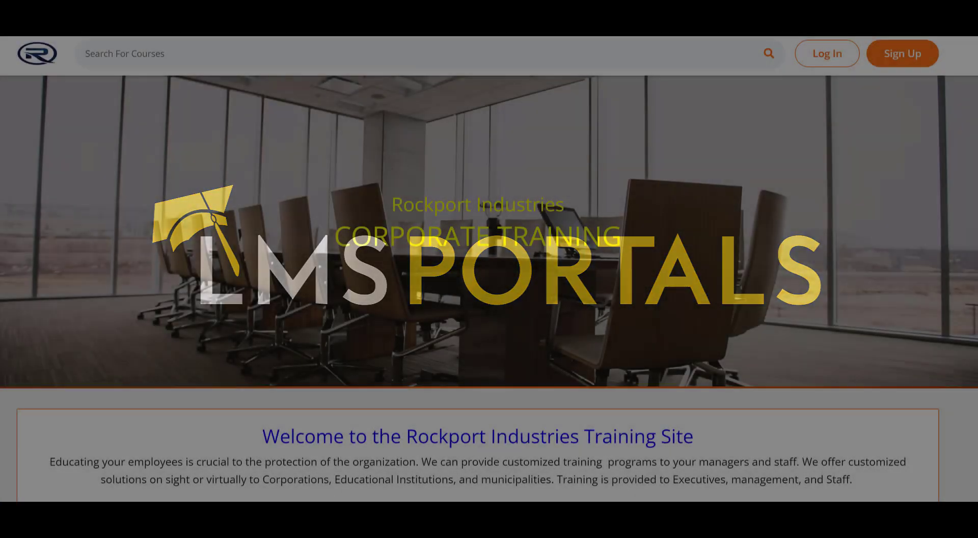
Start a new module from Course Content, then dismiss the form without saving.
scroll("down", 3)
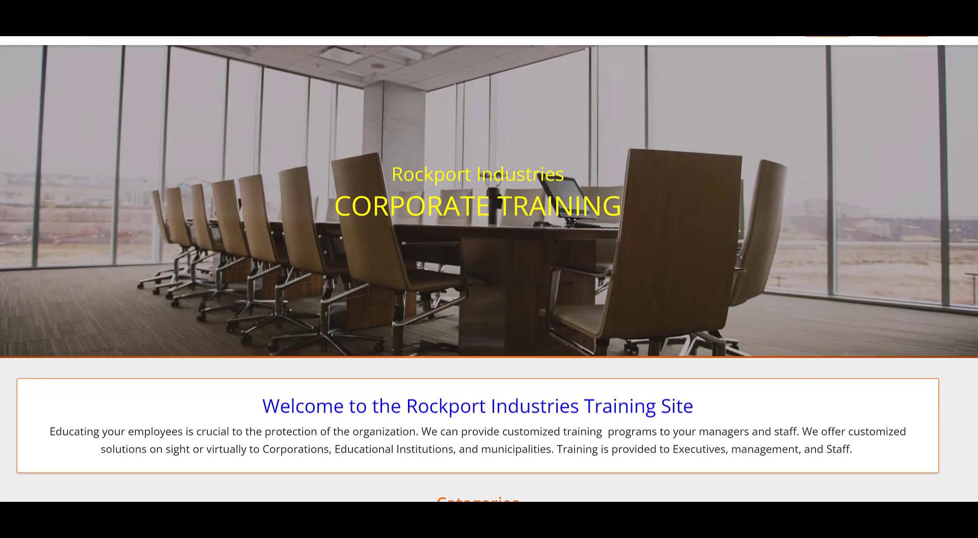
scroll("down", 3)
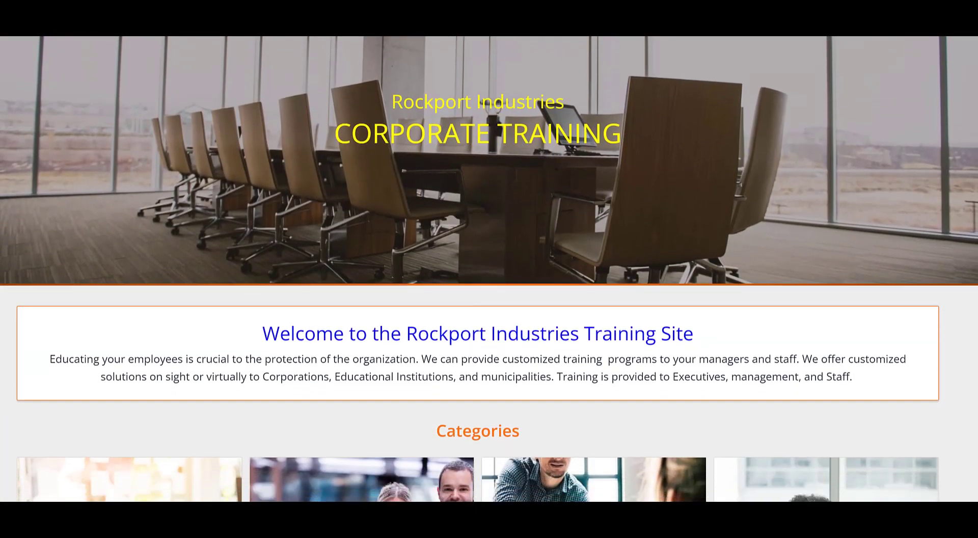
scroll("down", 3)
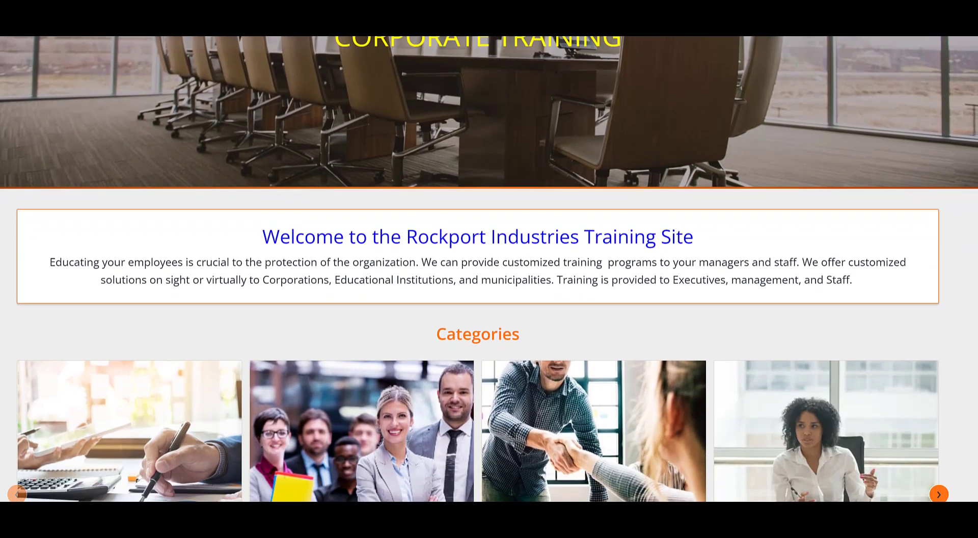
scroll("down", 3)
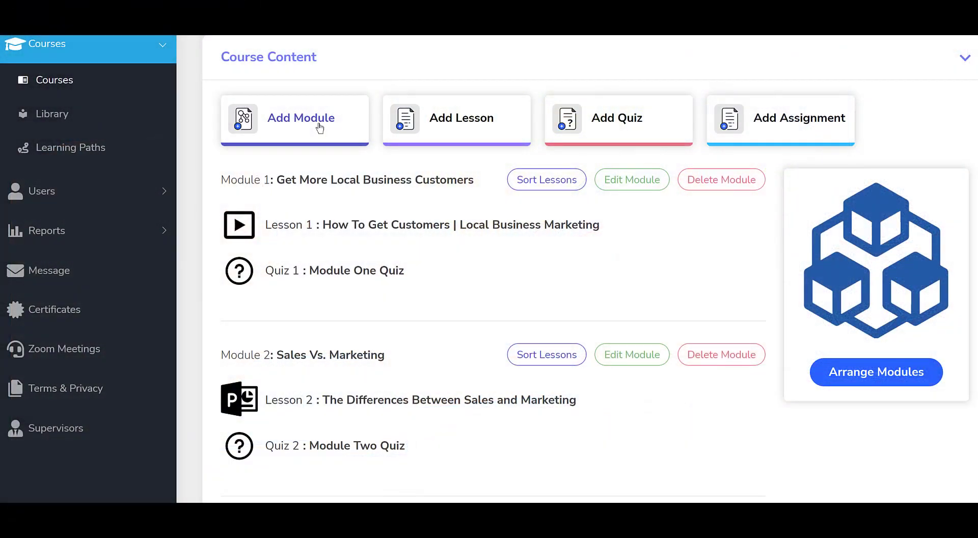
left_click(301, 122)
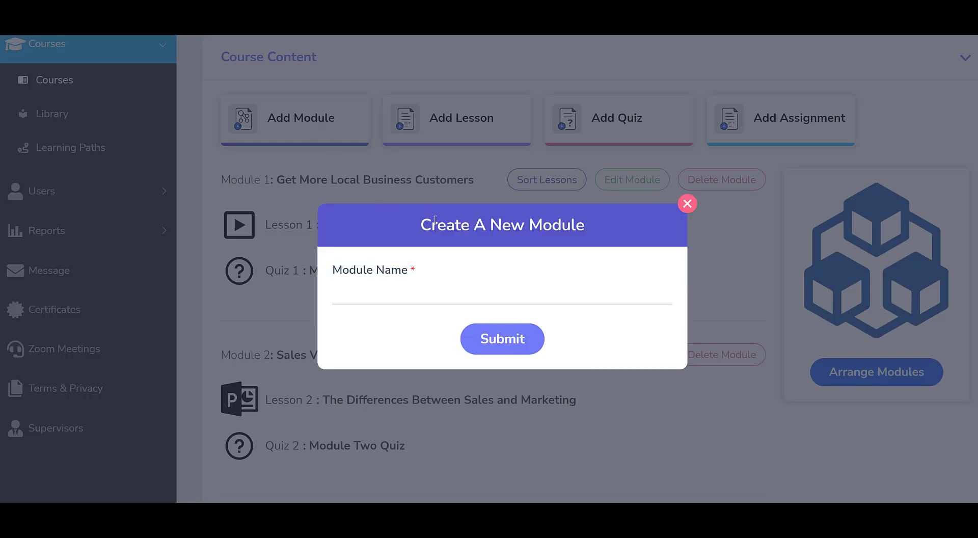
left_click(687, 203)
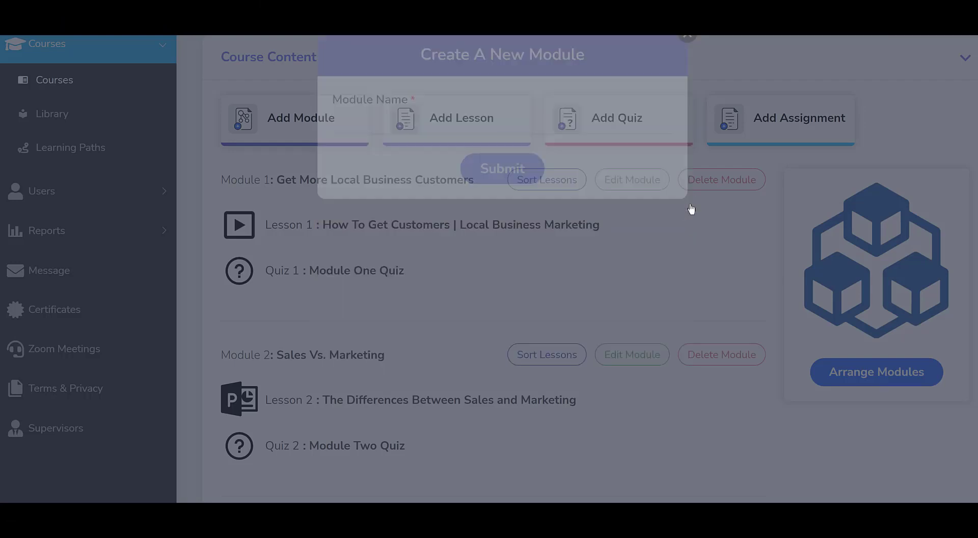
left_click(688, 36)
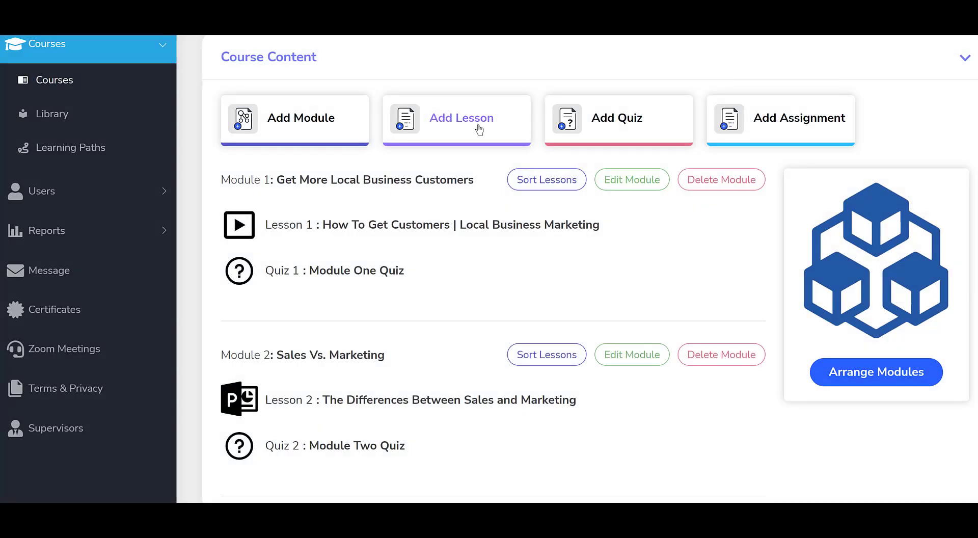
Start a new lesson, review the available Lesson Types, then browse down to the 140+ ready-made course library.
left_click(461, 118)
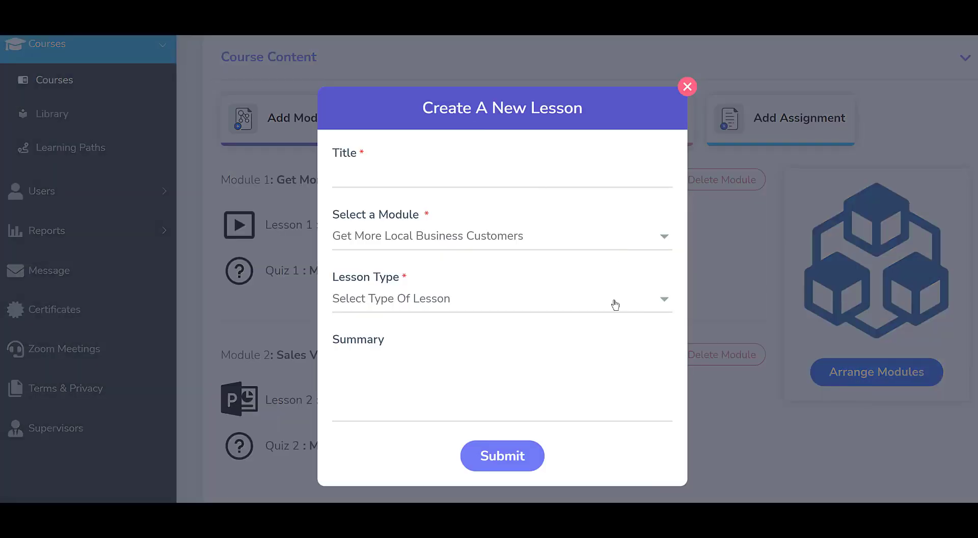
left_click(501, 299)
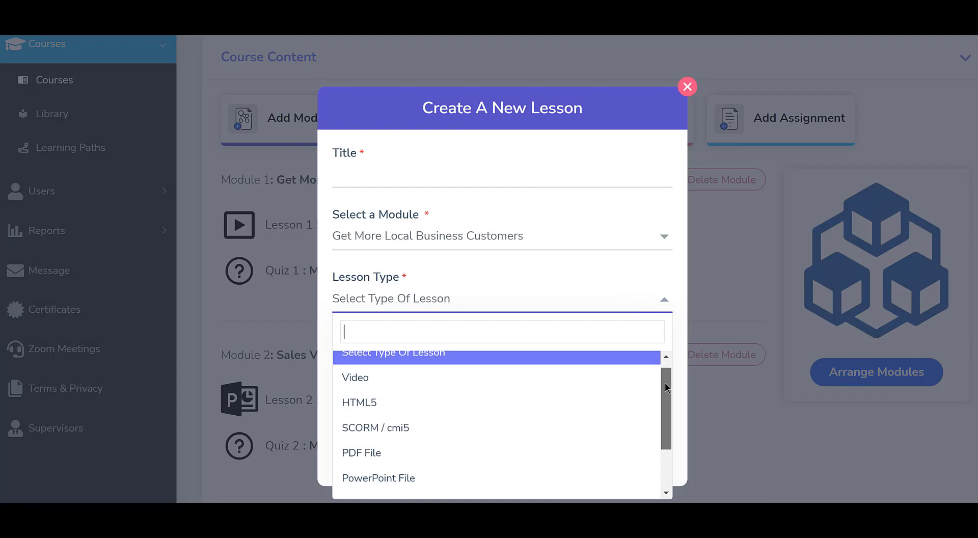
scroll("down", 3)
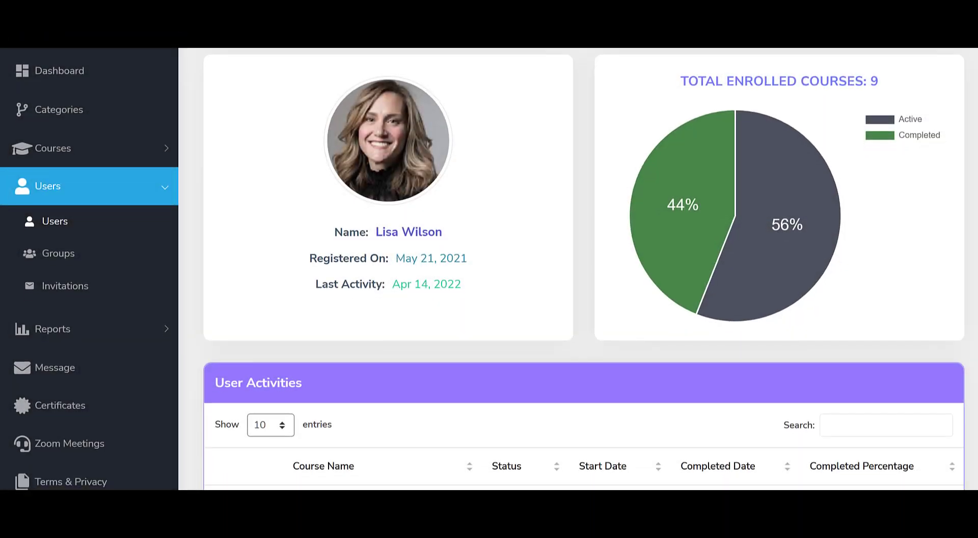
scroll("down", 3)
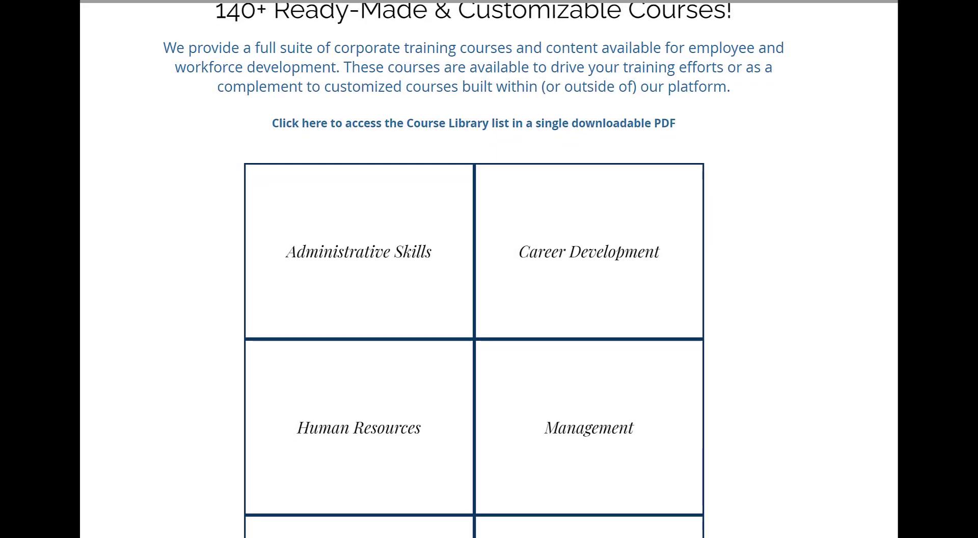
scroll("down", 3)
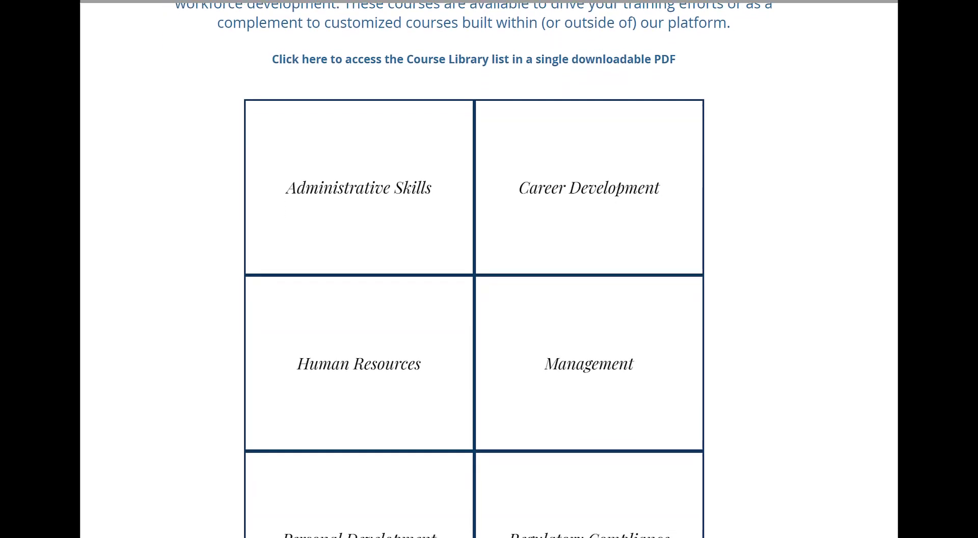